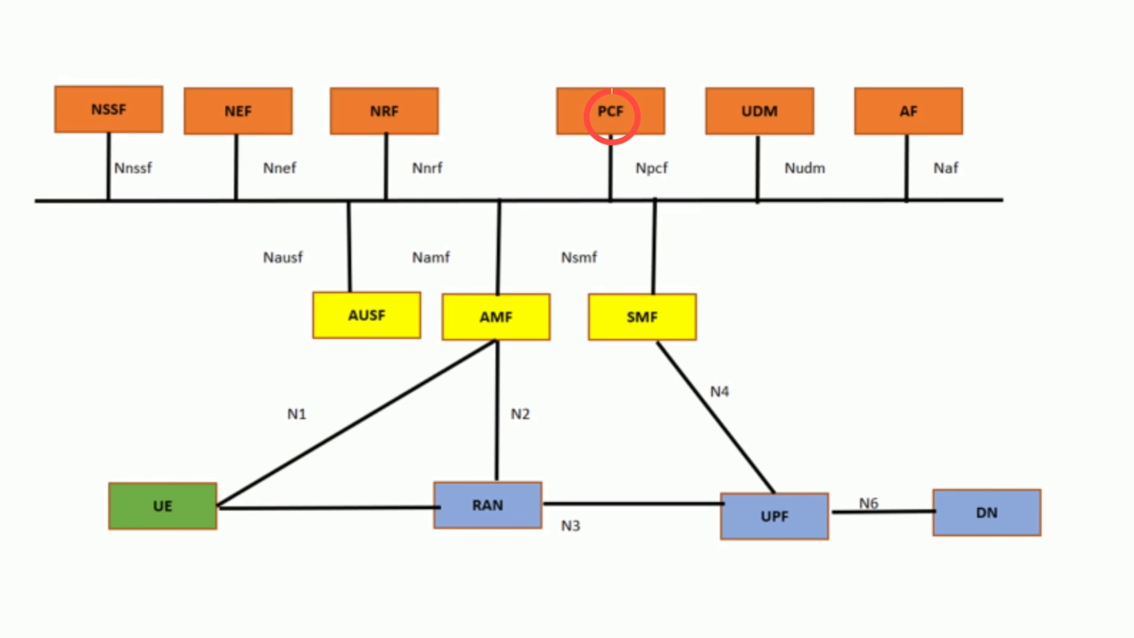
left_click(612, 114)
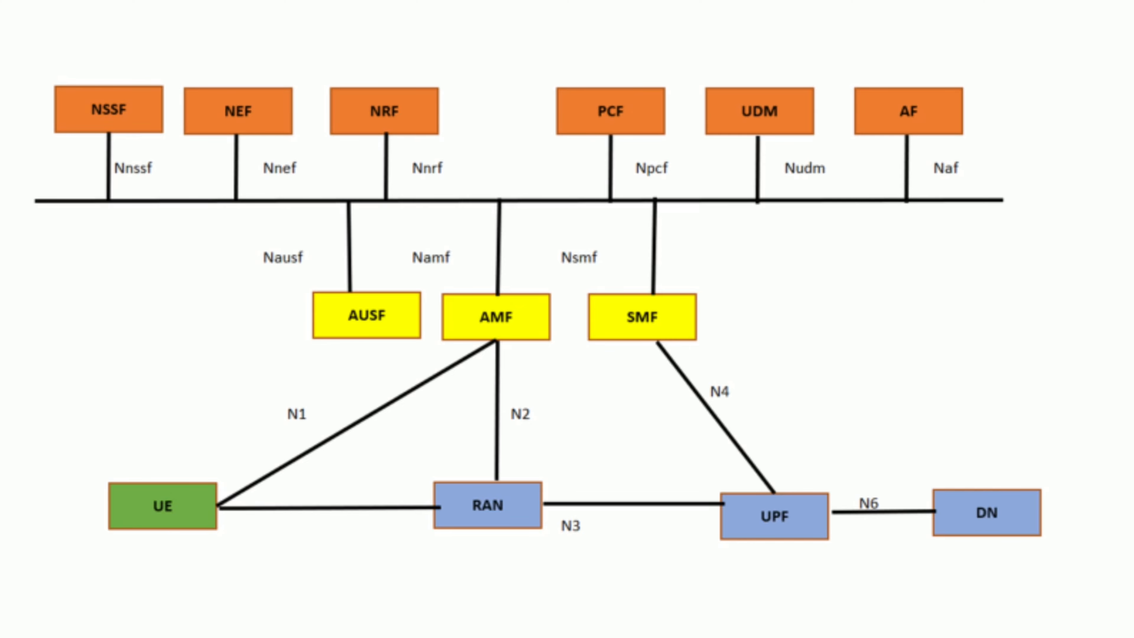
left_click(384, 112)
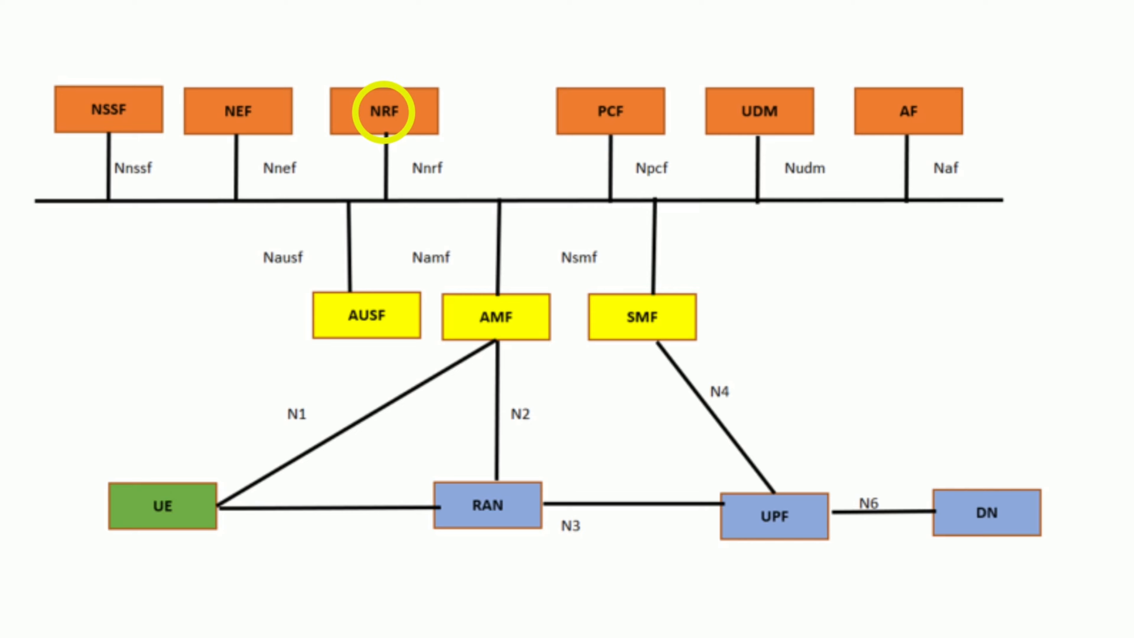